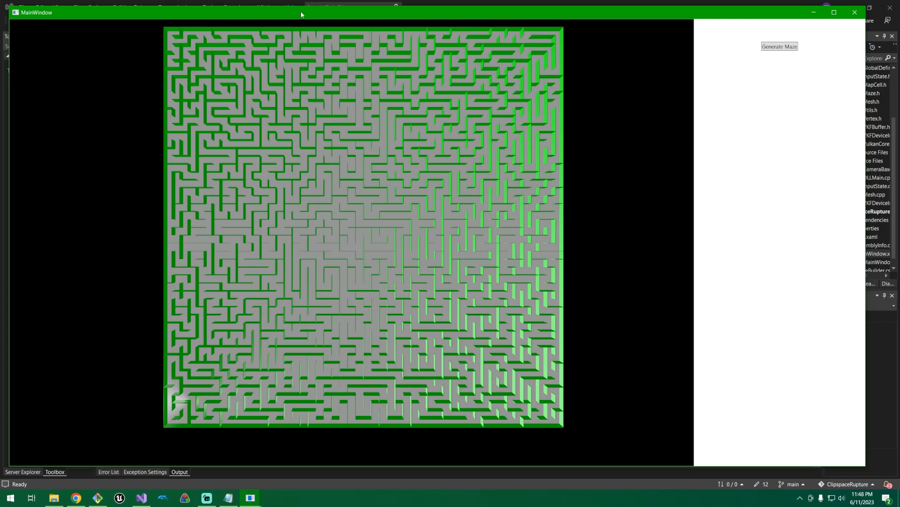
{"action": "mouse_move", "coordinate": [335, 287]}
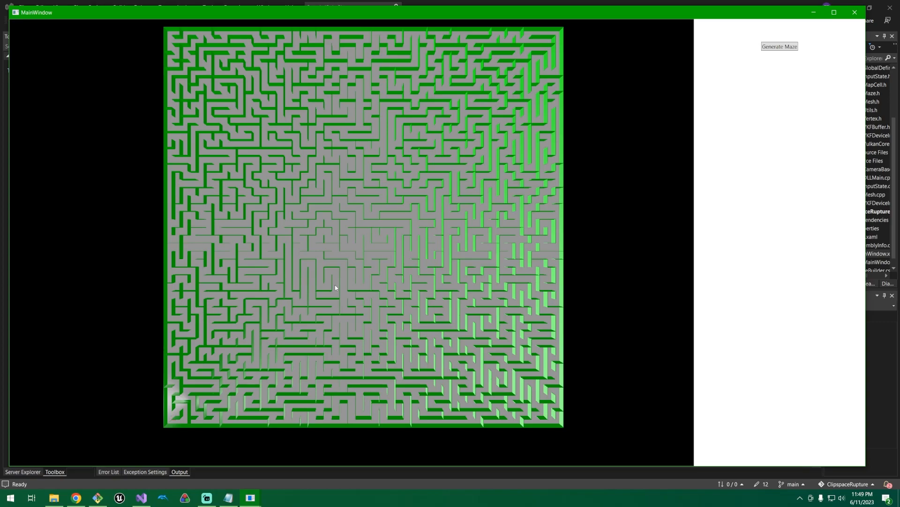
{"action": "mouse_move", "coordinate": [292, 122]}
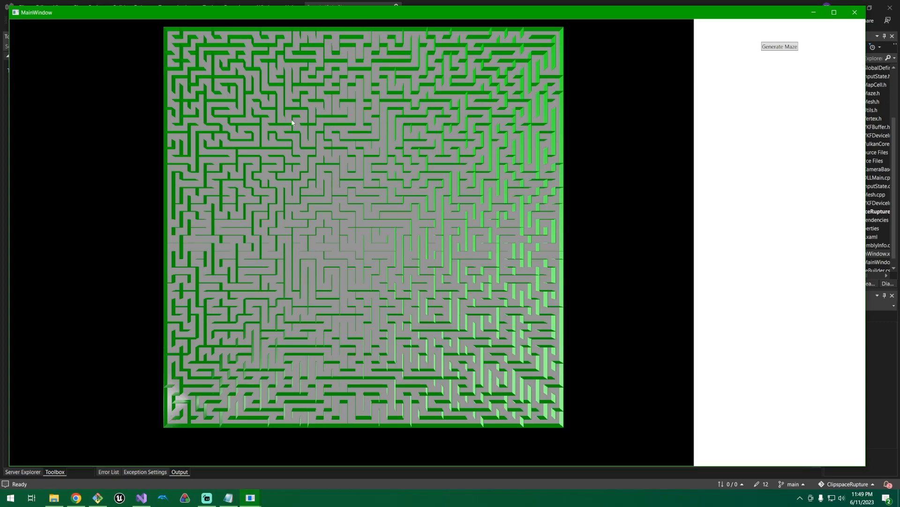
{"action": "mouse_move", "coordinate": [369, 320]}
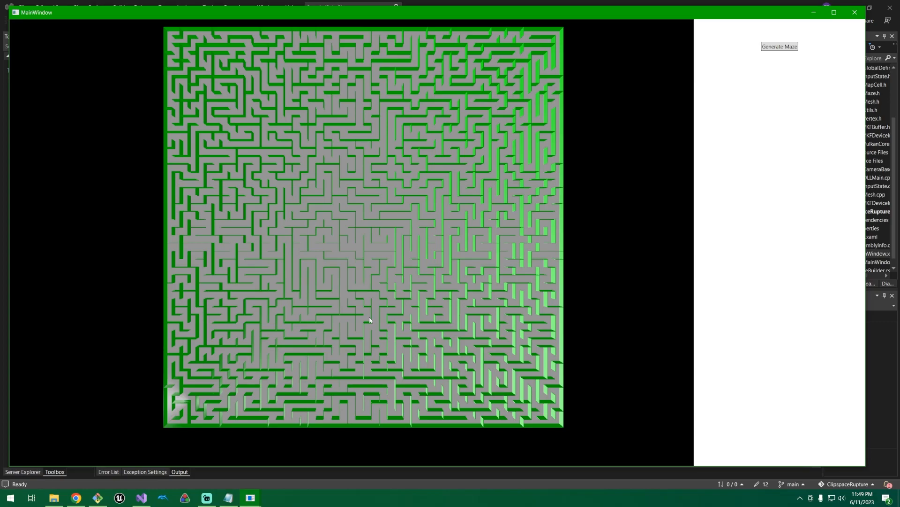
Generate a new random maze with a different wall layout
{"action": "left_click", "coordinate": [779, 46]}
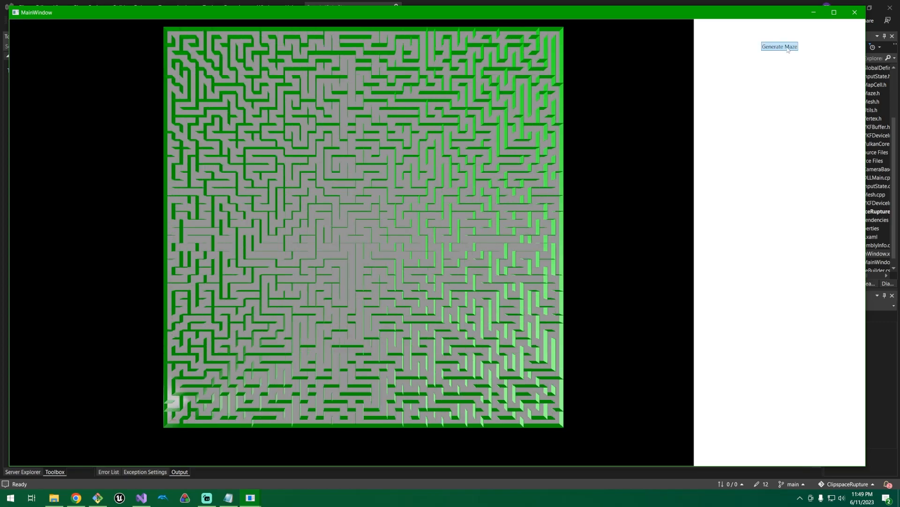
Regenerate the maze six times in a row, each producing a new wall layout
{"action": "left_click", "coordinate": [779, 46]}
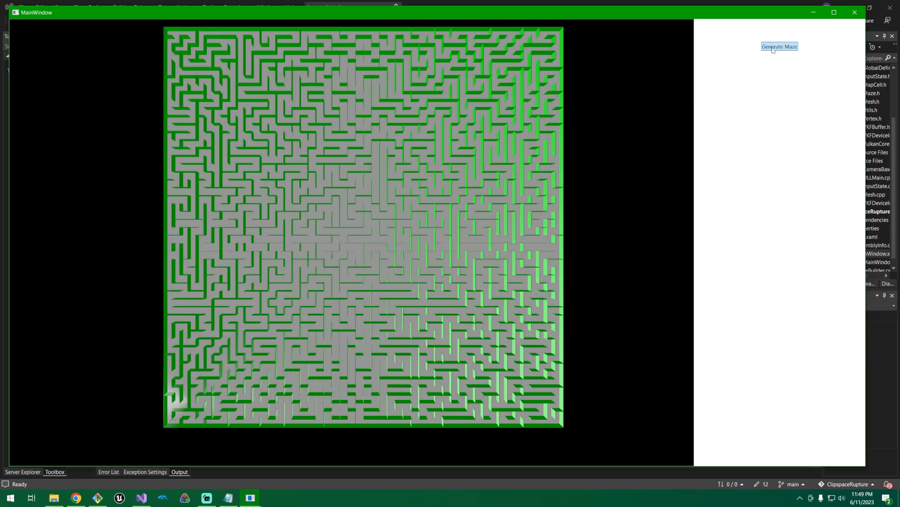
{"action": "left_click", "coordinate": [779, 47]}
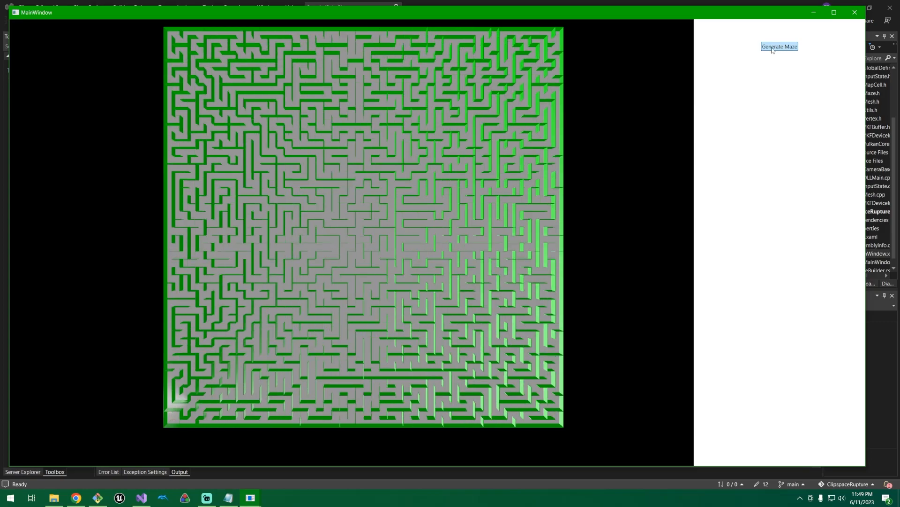
{"action": "left_click", "coordinate": [780, 46]}
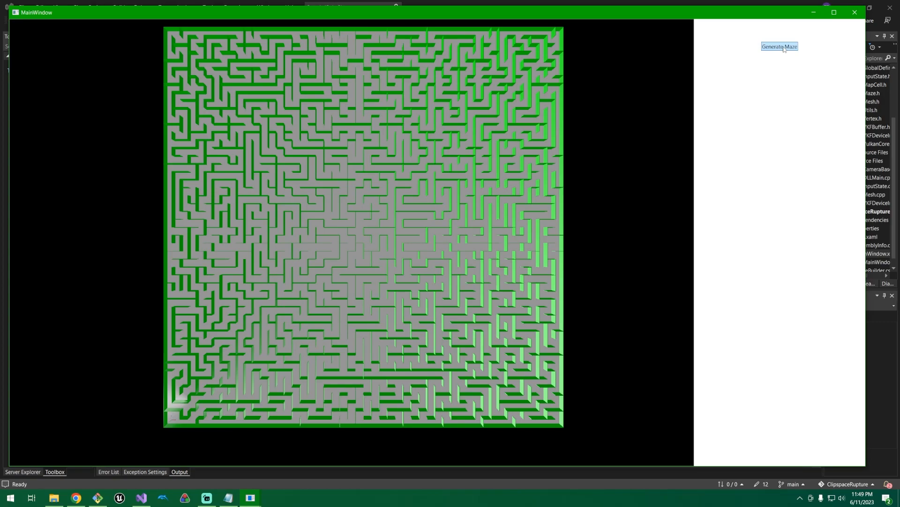
{"action": "left_click", "coordinate": [780, 46]}
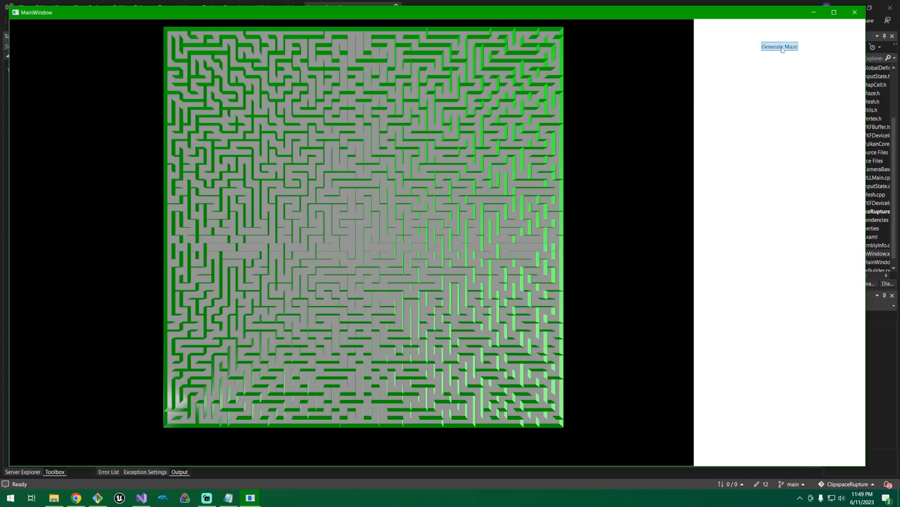
{"action": "left_click", "coordinate": [780, 46]}
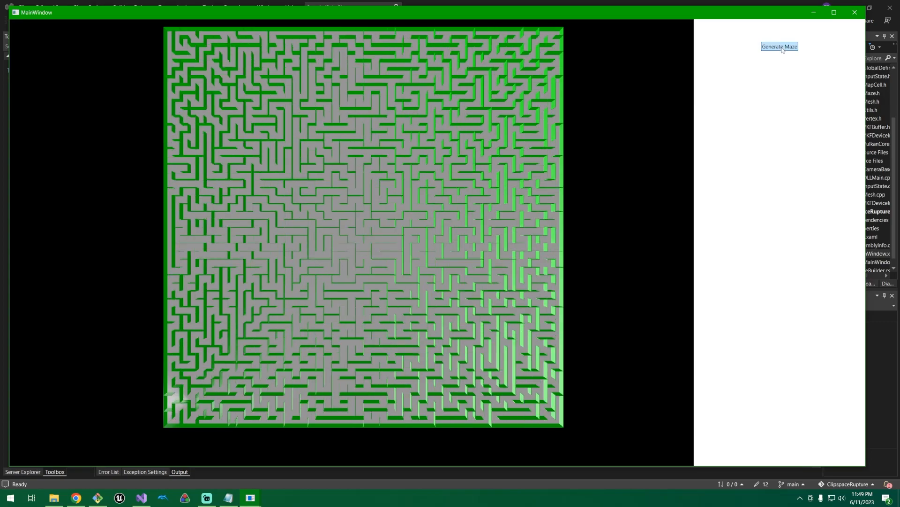
{"action": "left_click", "coordinate": [779, 47]}
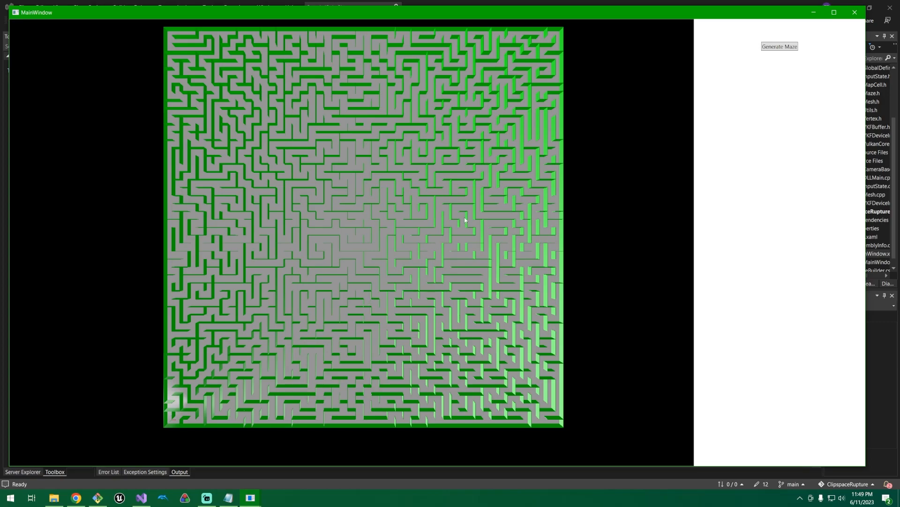
{"action": "mouse_move", "coordinate": [556, 208]}
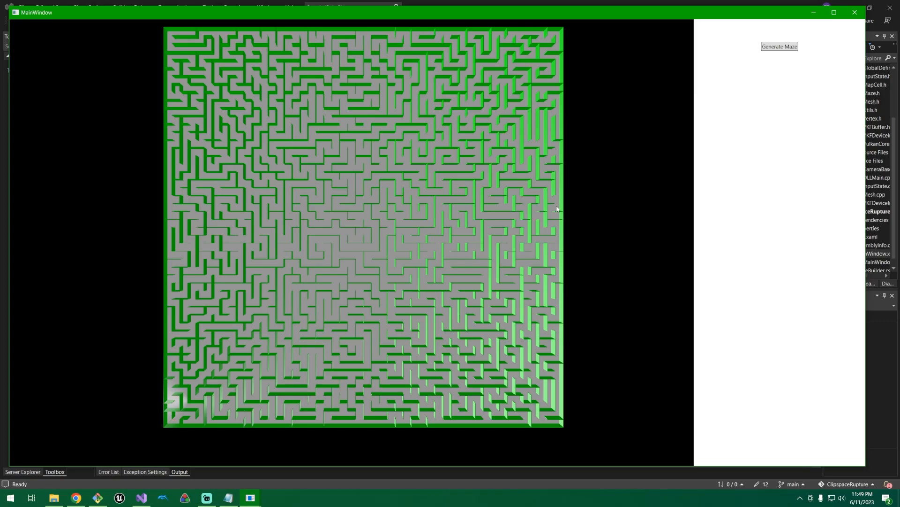
{"action": "mouse_move", "coordinate": [535, 85]}
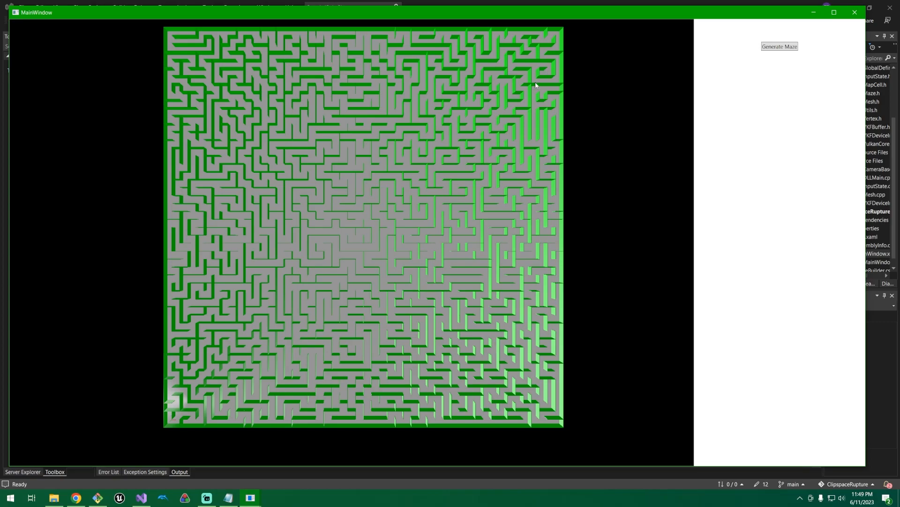
{"action": "mouse_move", "coordinate": [854, 464]}
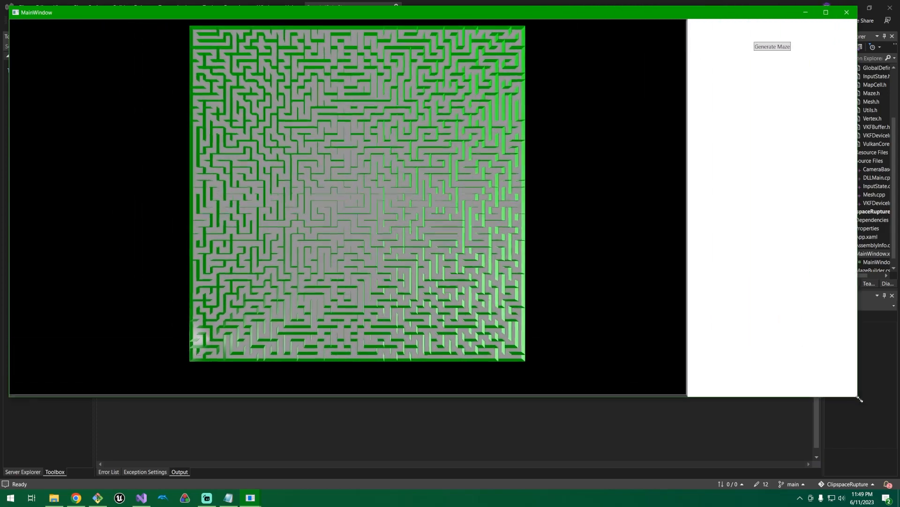
Resize the editor window with the current maze still rendered
{"action": "left_click", "coordinate": [772, 46]}
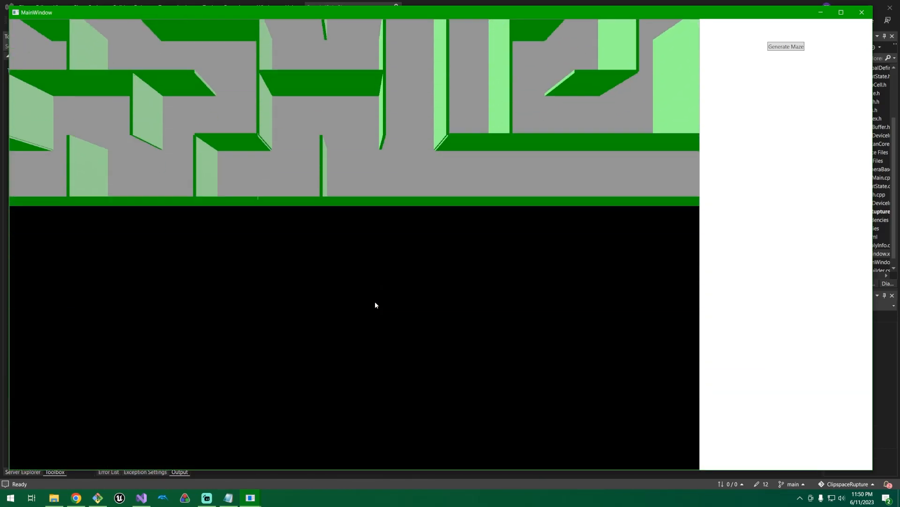
Fly the camera close among the green corridors, then back to an overhead view
{"action": "left_click", "coordinate": [786, 47]}
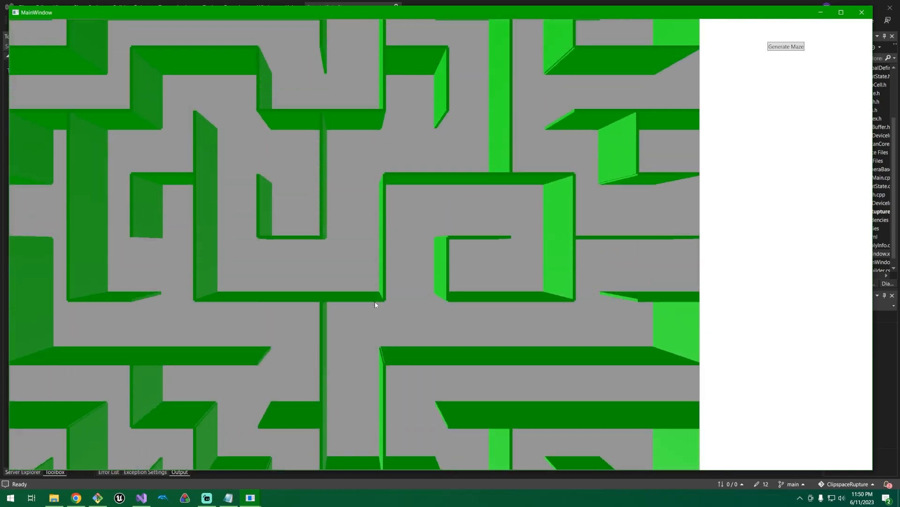
{"action": "left_click", "coordinate": [785, 46]}
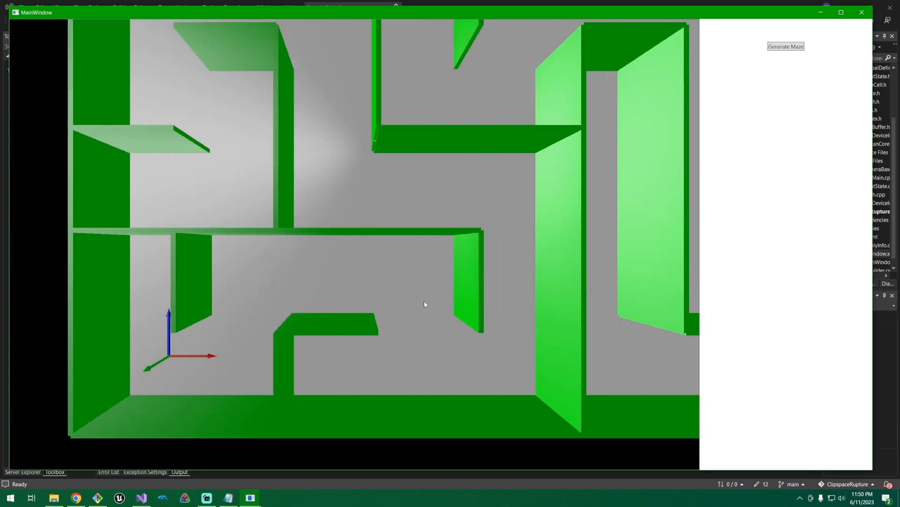
{"action": "left_click", "coordinate": [785, 46]}
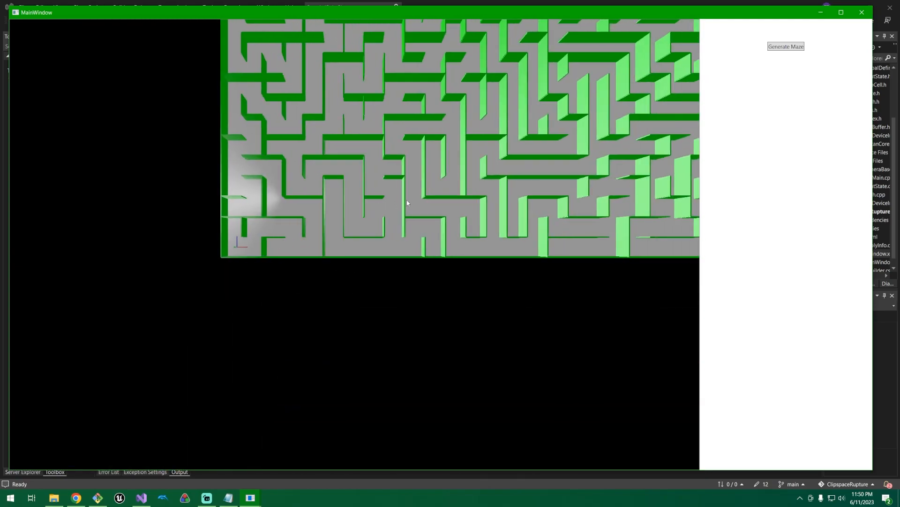
{"action": "left_click", "coordinate": [786, 46]}
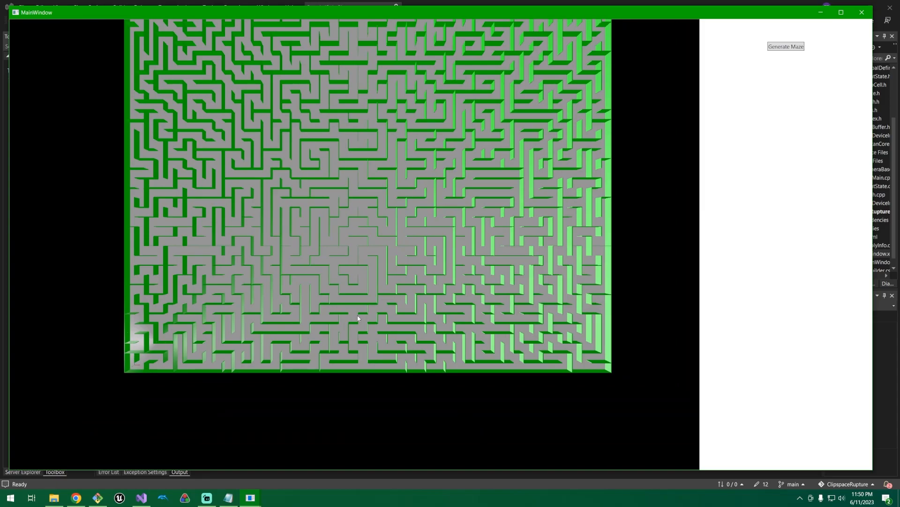
{"action": "mouse_move", "coordinate": [582, 281]}
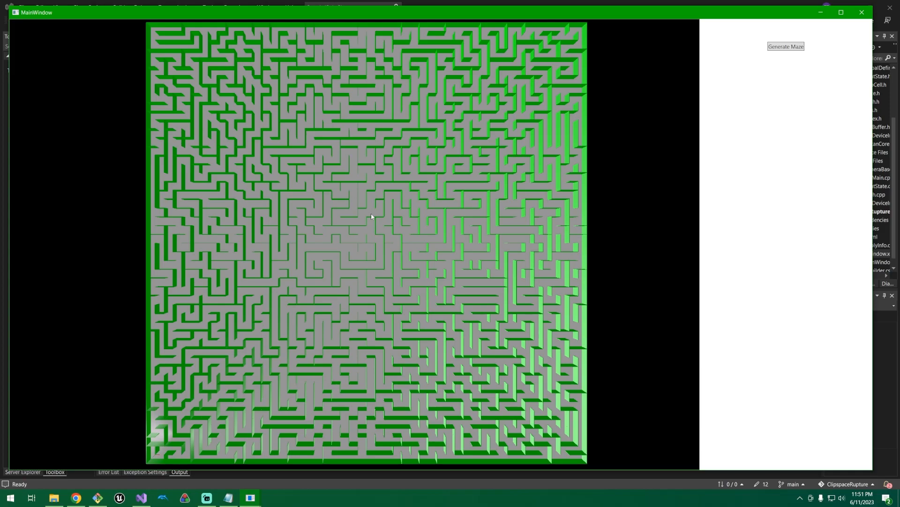
{"action": "mouse_move", "coordinate": [498, 218]}
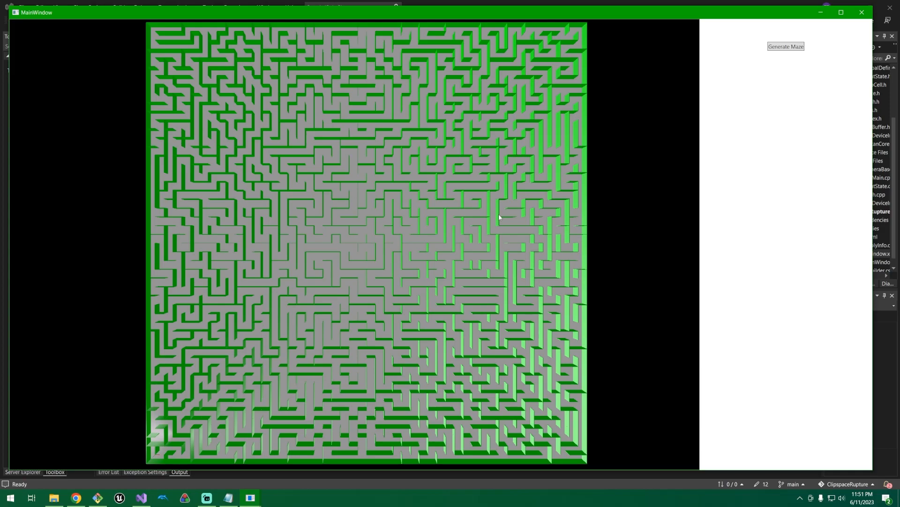
{"action": "mouse_move", "coordinate": [520, 78]}
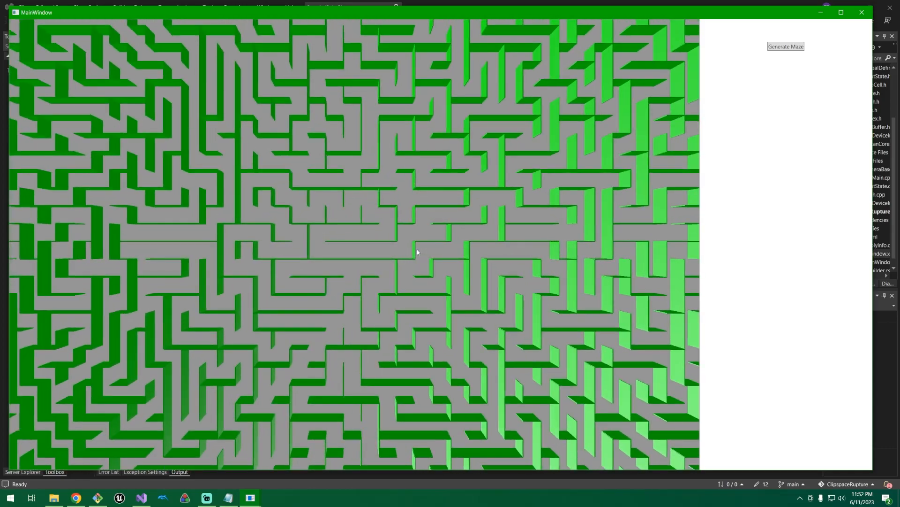
{"action": "left_click", "coordinate": [786, 46]}
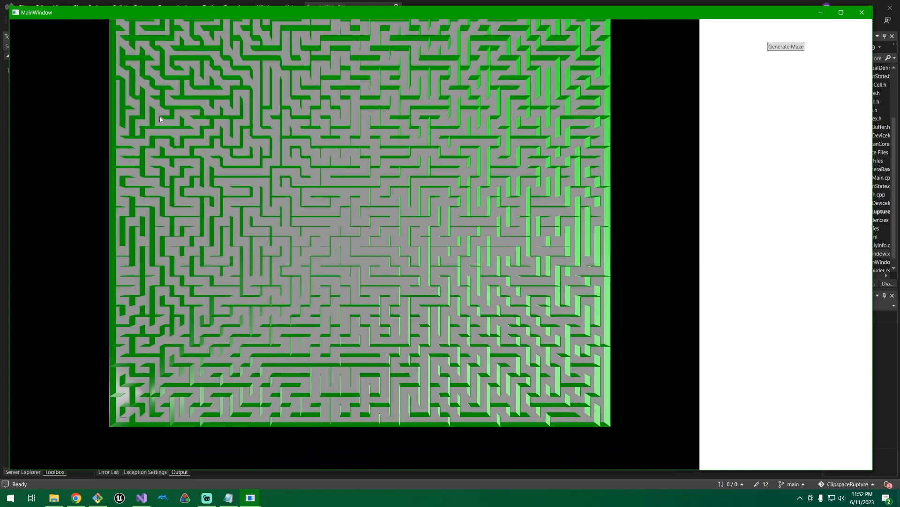
{"action": "mouse_move", "coordinate": [490, 242]}
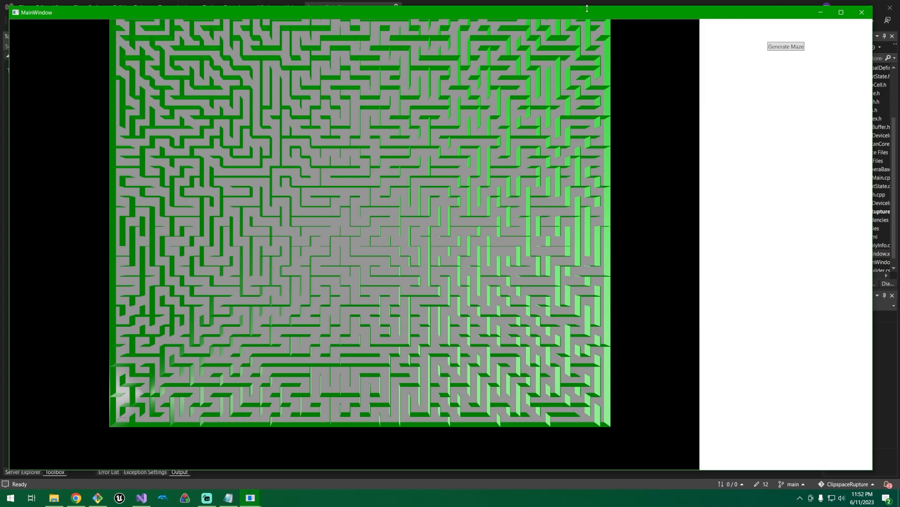
{"action": "mouse_move", "coordinate": [590, 19]}
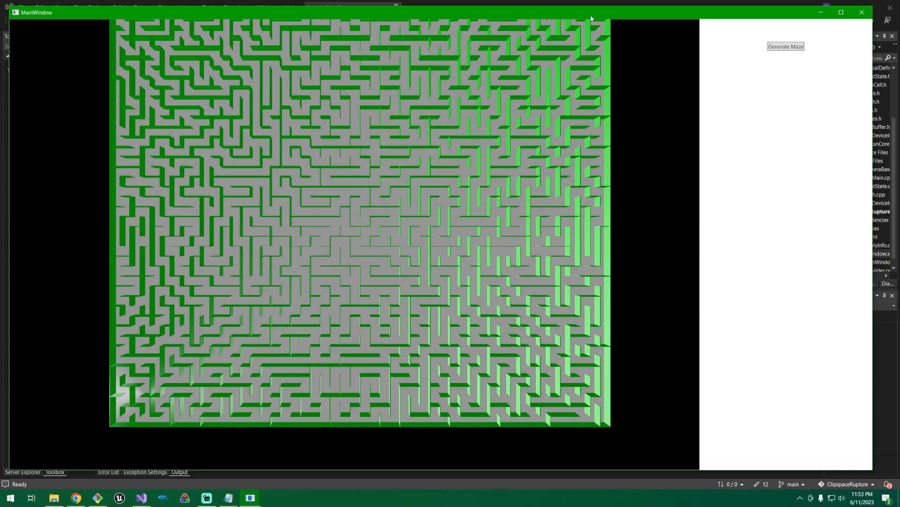
{"action": "mouse_move", "coordinate": [294, 390]}
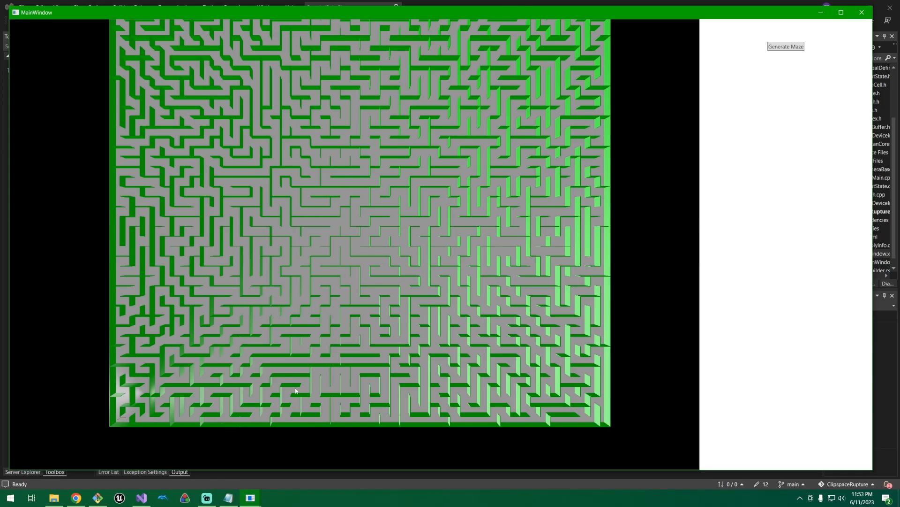
{"action": "mouse_move", "coordinate": [624, 252]}
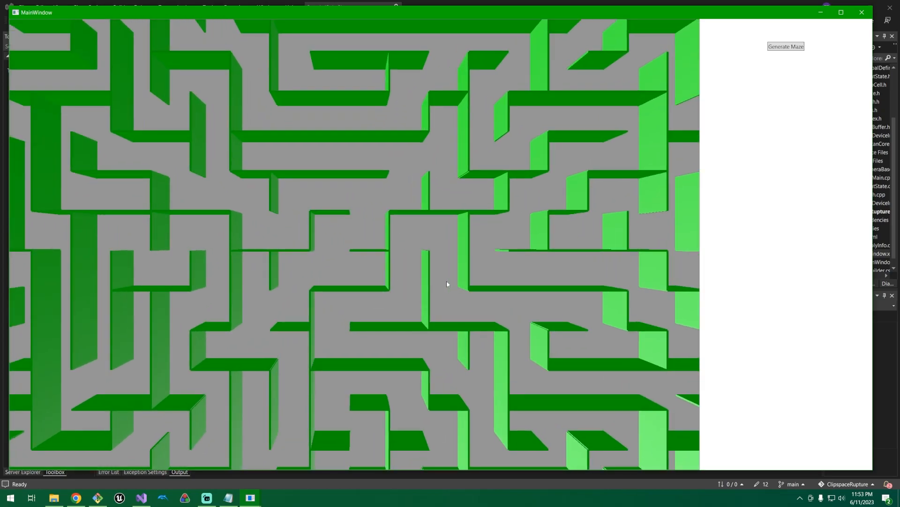
Sweep the camera down near the green walls and back out to overhead
{"action": "left_click", "coordinate": [785, 46]}
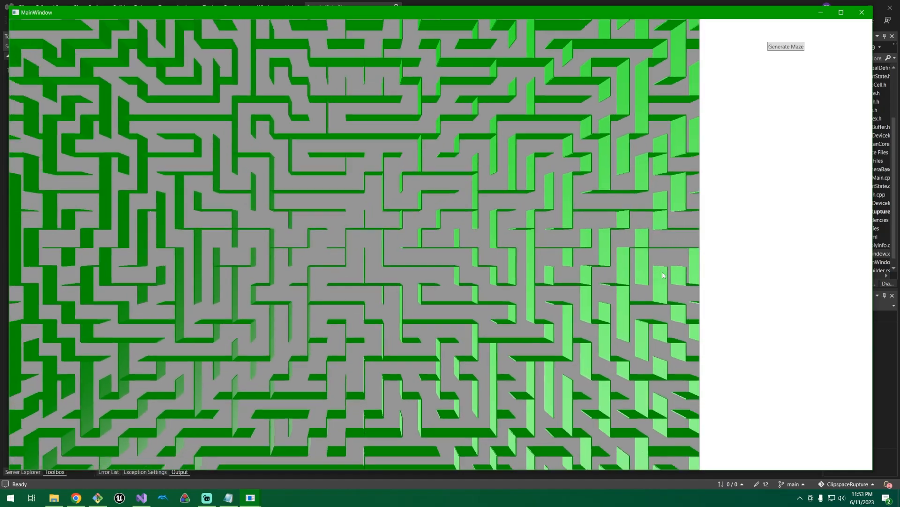
{"action": "left_click", "coordinate": [785, 47]}
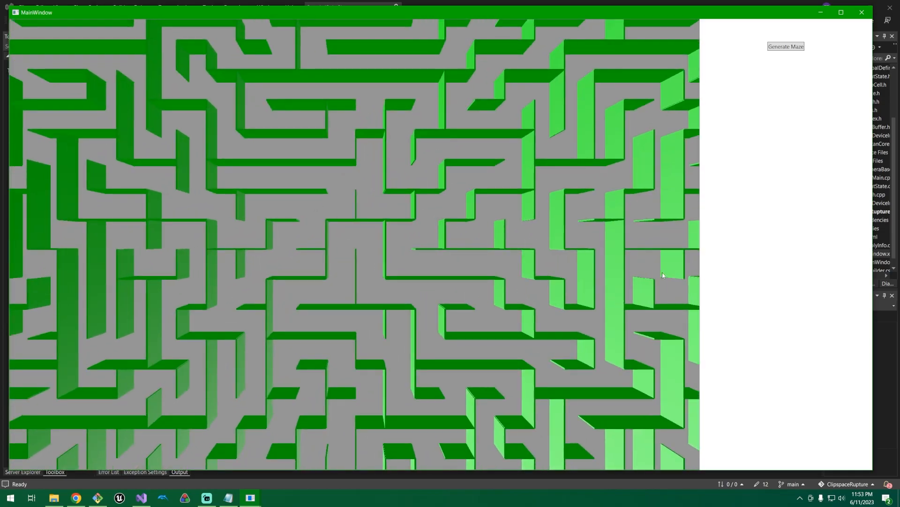
{"action": "left_click", "coordinate": [785, 46]}
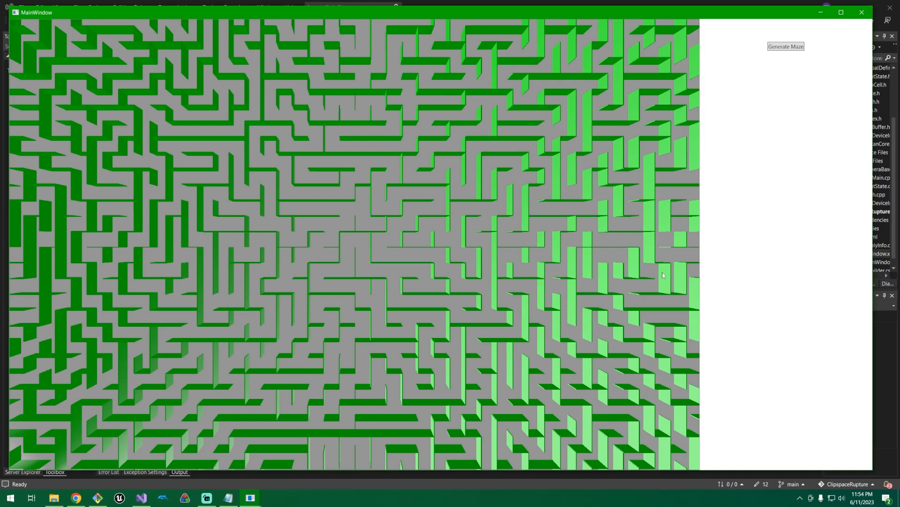
{"action": "left_click", "coordinate": [785, 46]}
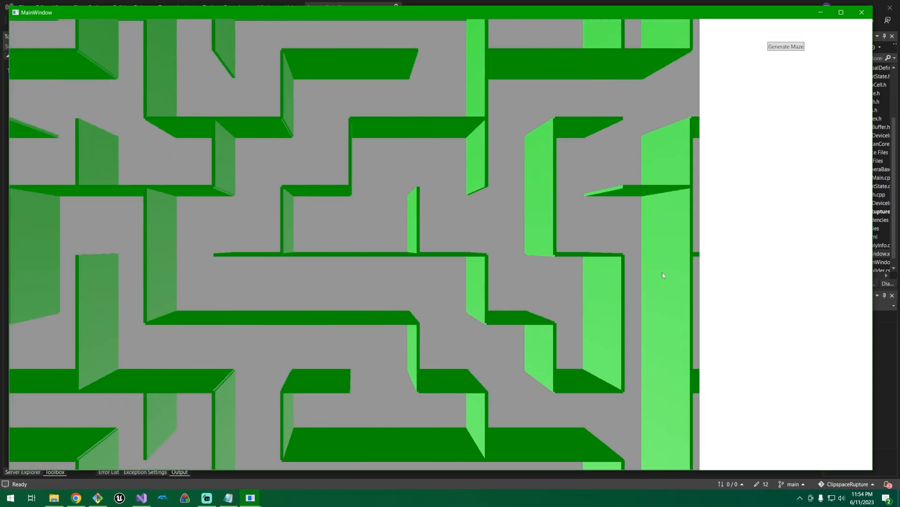
{"action": "left_click", "coordinate": [785, 46]}
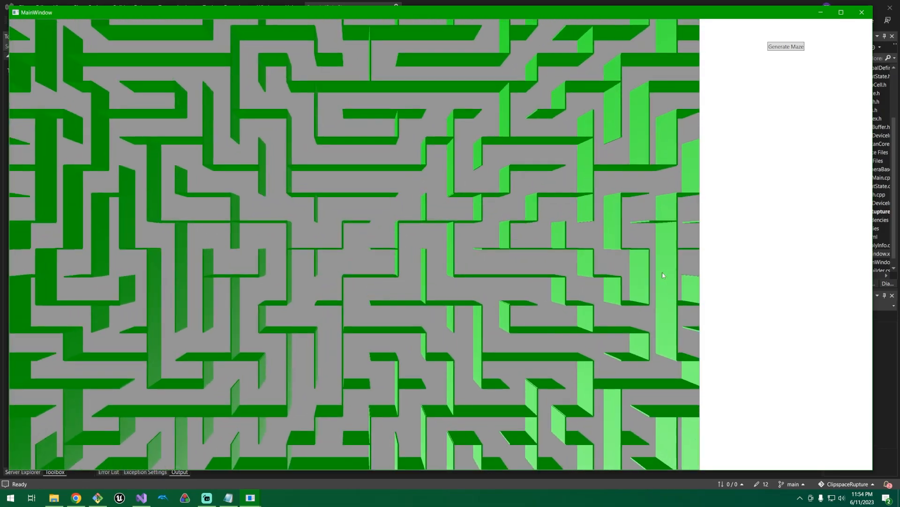
{"action": "left_click", "coordinate": [786, 47]}
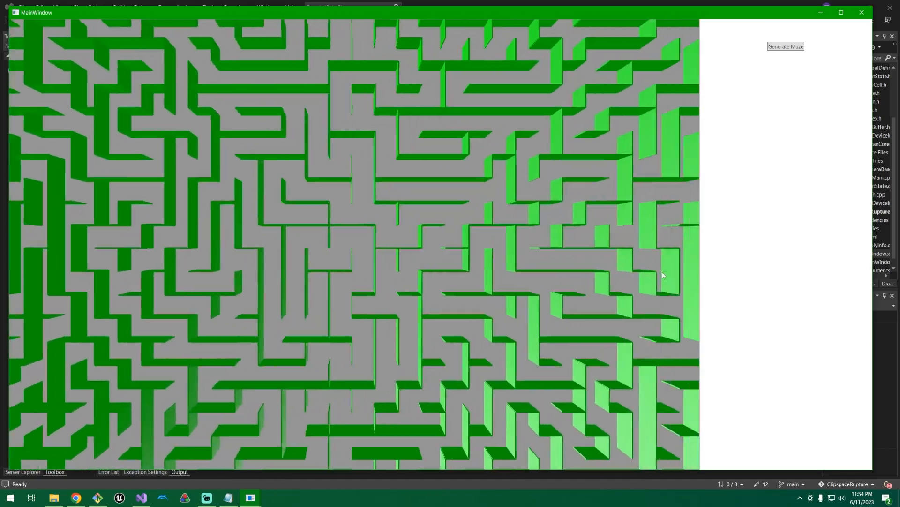
{"action": "left_click", "coordinate": [786, 46]}
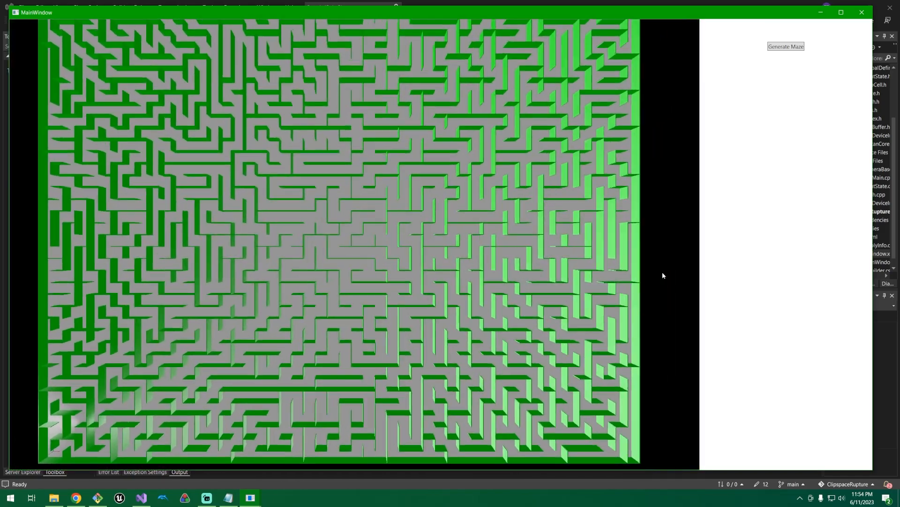
Reset to the full maze overview, then fly down close over the green walls
{"action": "left_click", "coordinate": [785, 46]}
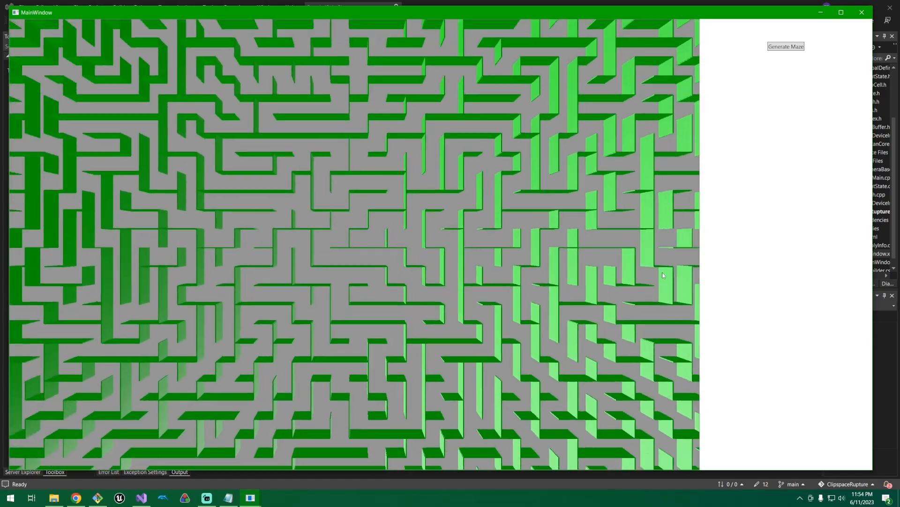
{"action": "left_click", "coordinate": [785, 46]}
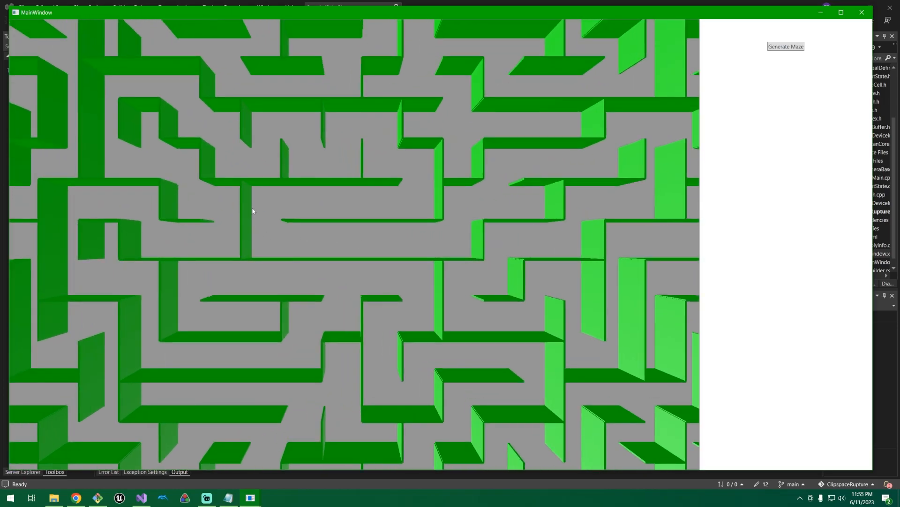
{"action": "mouse_move", "coordinate": [420, 155]}
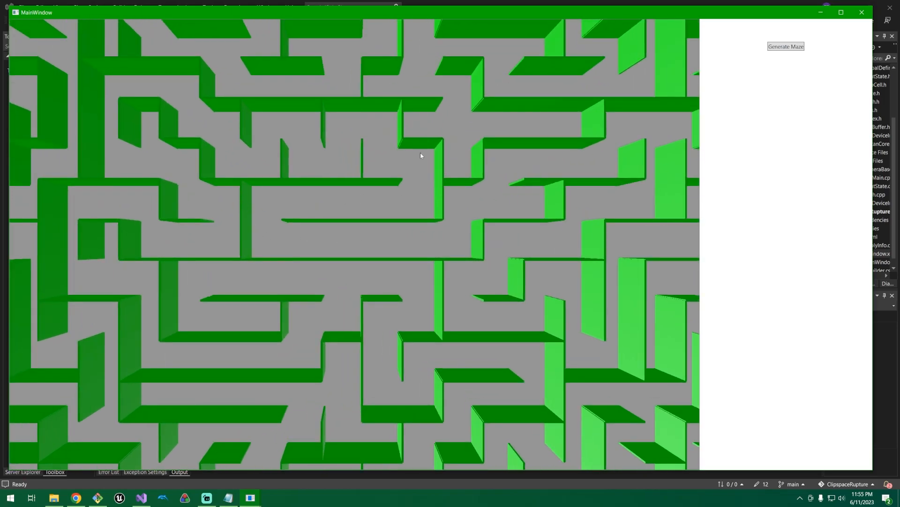
{"action": "mouse_move", "coordinate": [339, 205]}
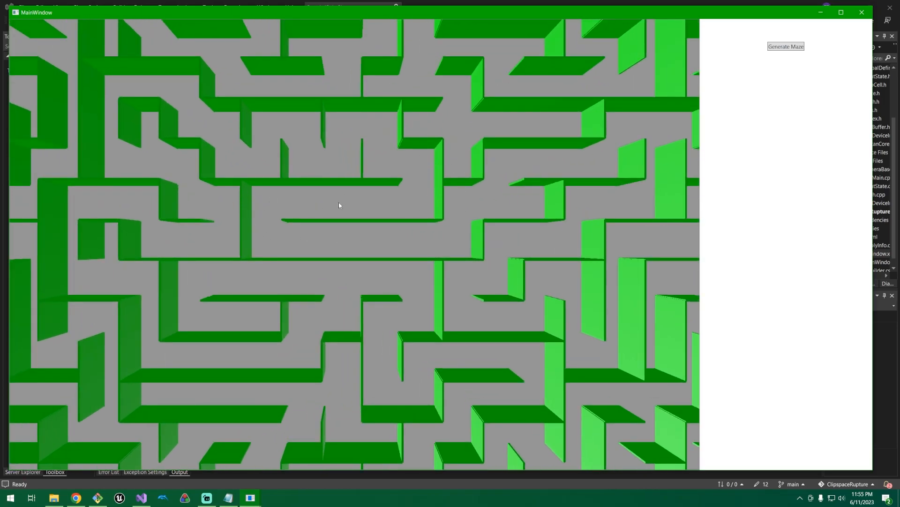
{"action": "mouse_move", "coordinate": [403, 240]}
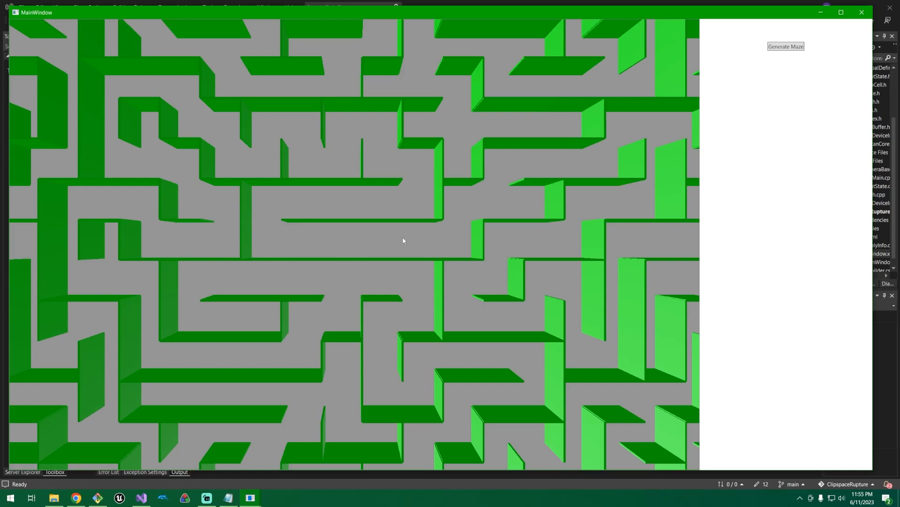
{"action": "mouse_move", "coordinate": [366, 243]}
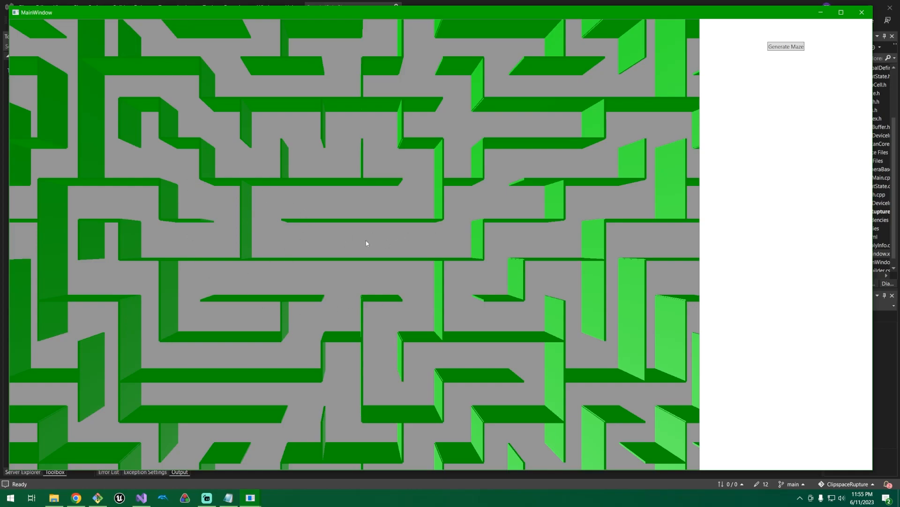
{"action": "left_click", "coordinate": [786, 46]}
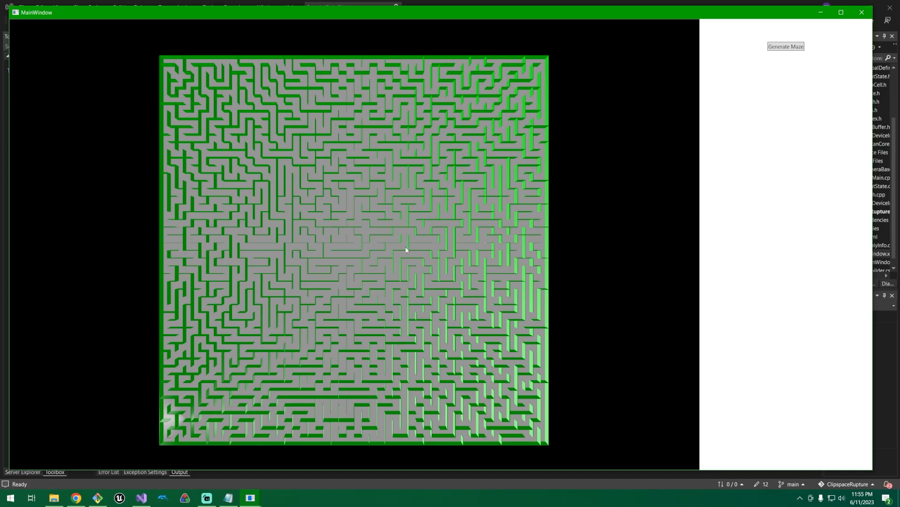
{"action": "mouse_move", "coordinate": [757, 179]}
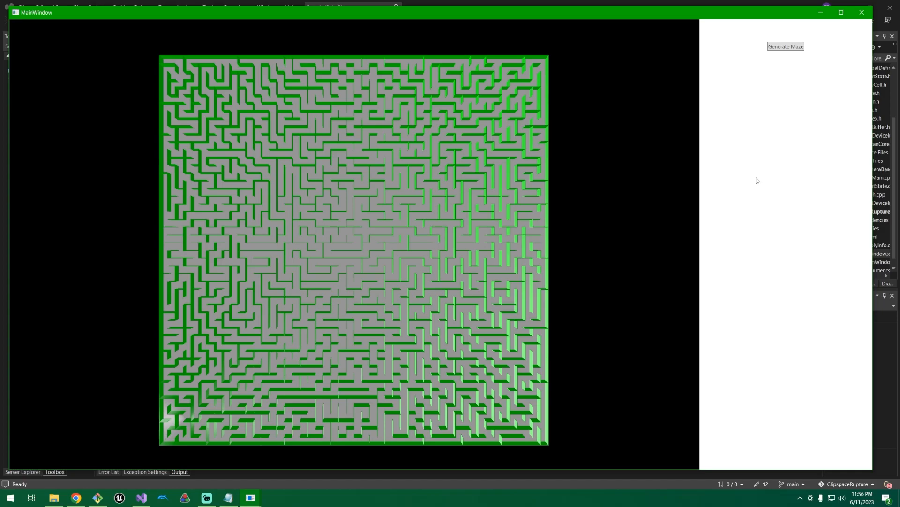
{"action": "mouse_move", "coordinate": [169, 419]}
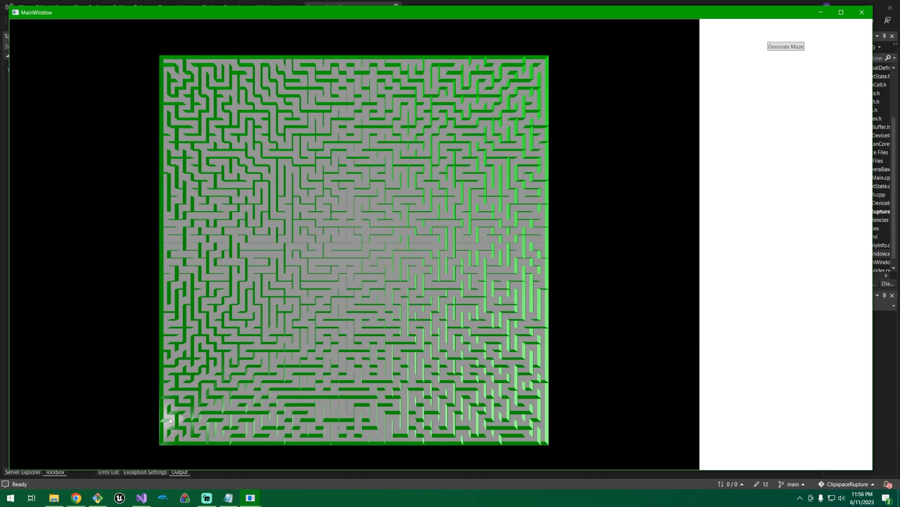